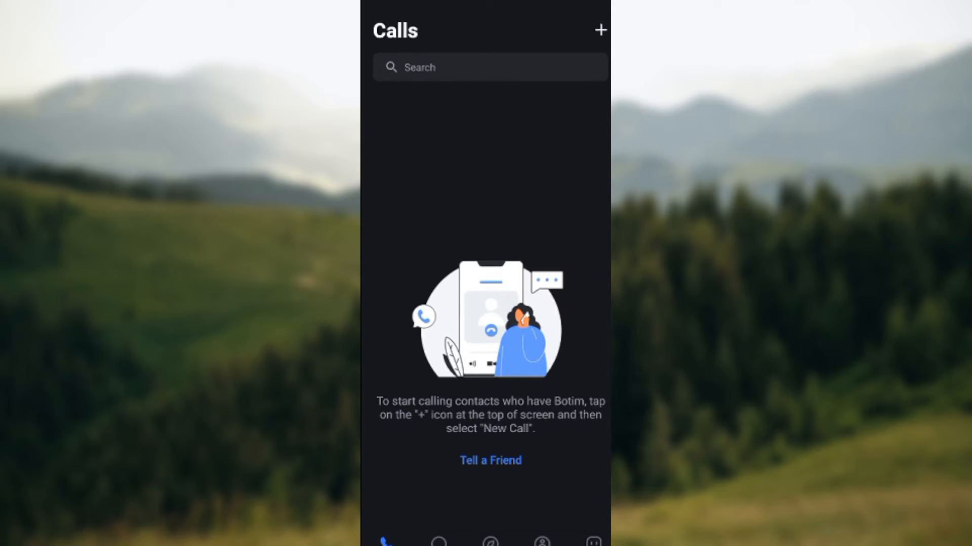
# - Go from Calls to the Me profile and account settings toward the passcode setup
pyautogui.click(593, 541)
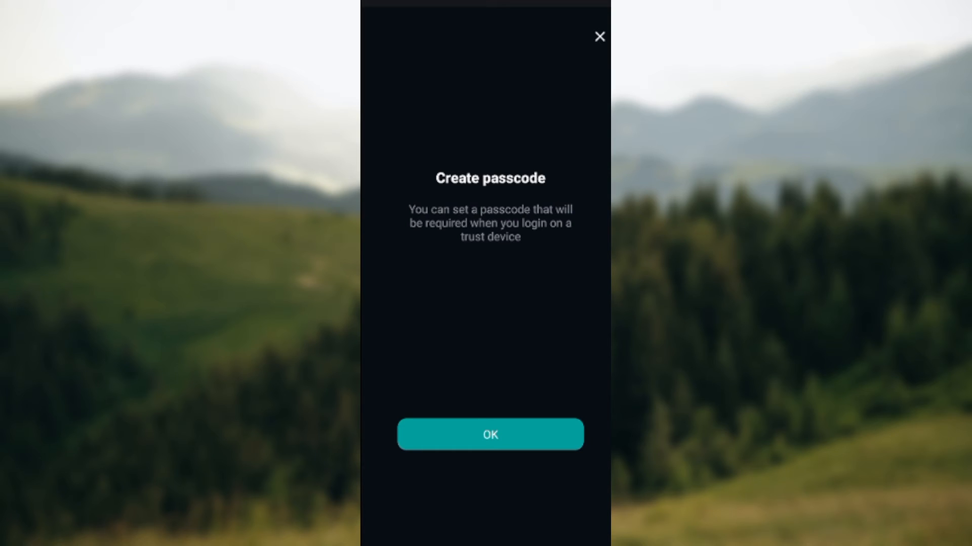
# - Confirm OK on the passcode introduction to reach the six-digit entry keypad
pyautogui.click(490, 434)
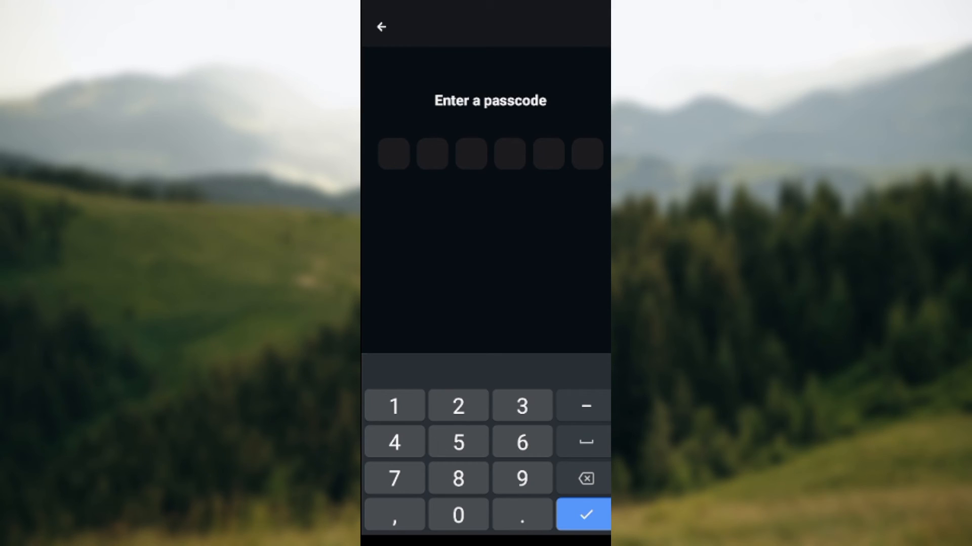
# - Finish the passcode screens and go back from Account to the Me profile page
pyautogui.click(394, 406)
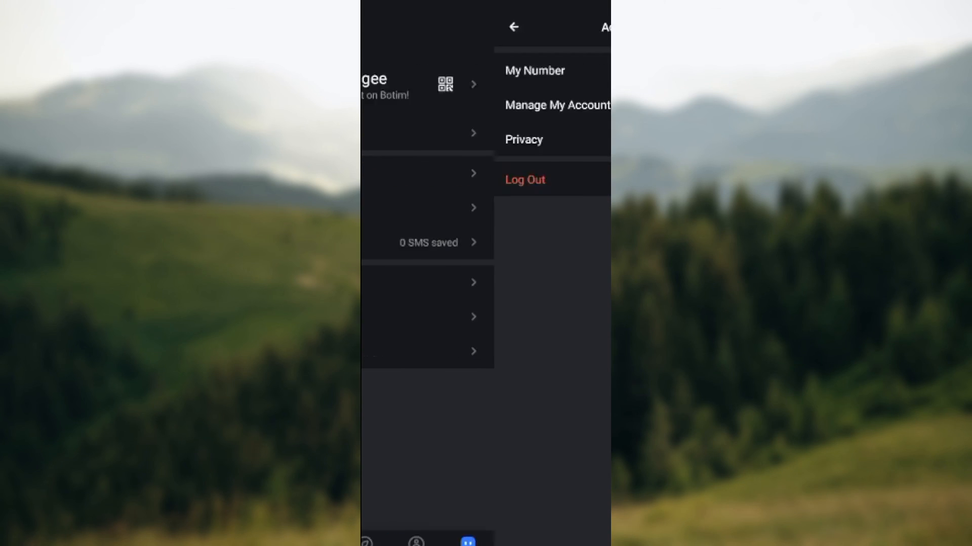
pyautogui.click(514, 26)
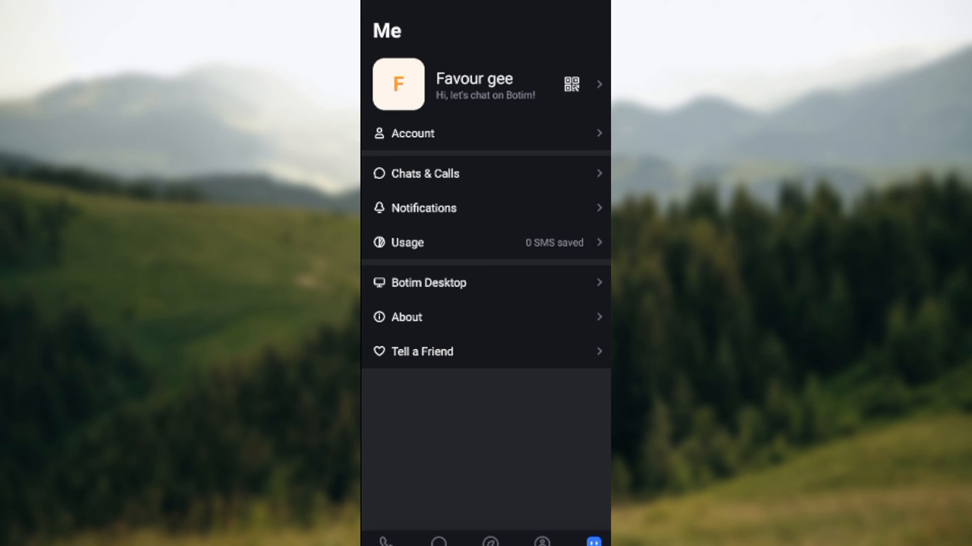